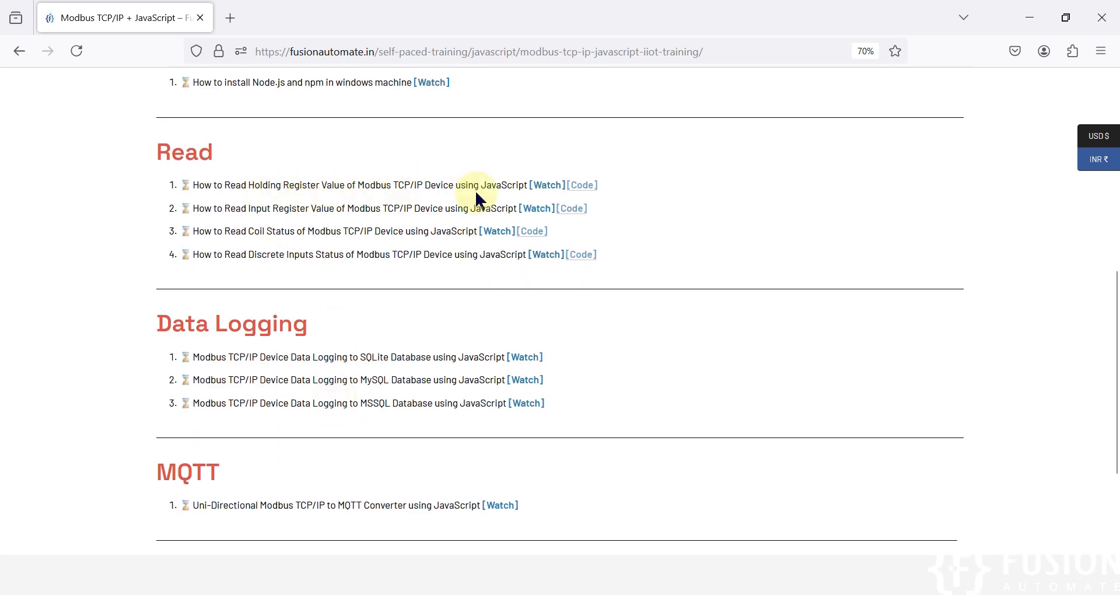
Step: Select the word JavaScript in the first tutorial on the Firefox course page
double_click(493, 185)
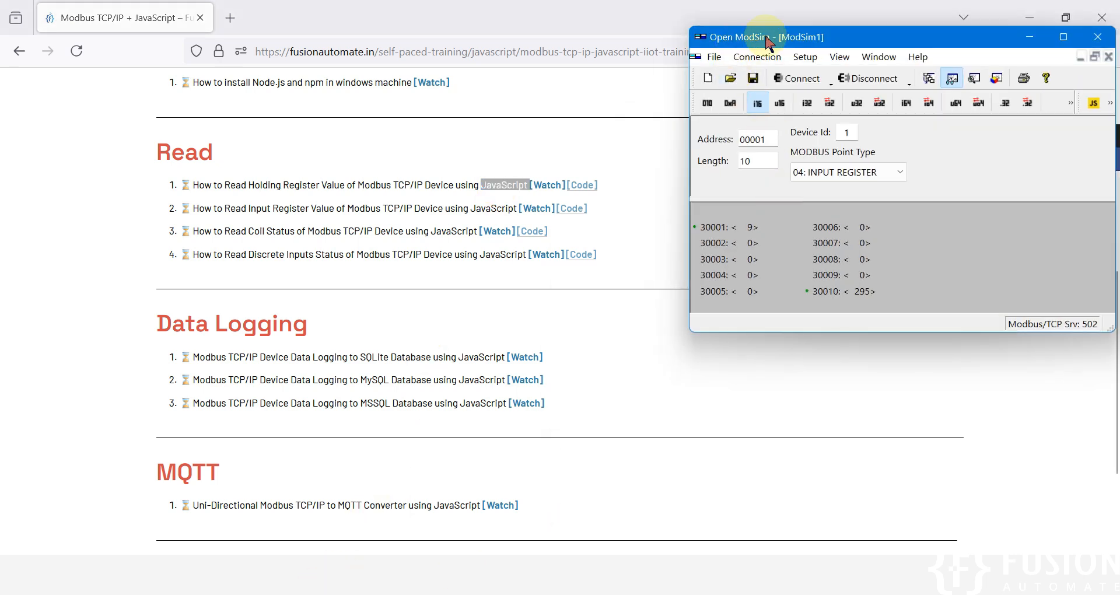
mouse_move(684, 121)
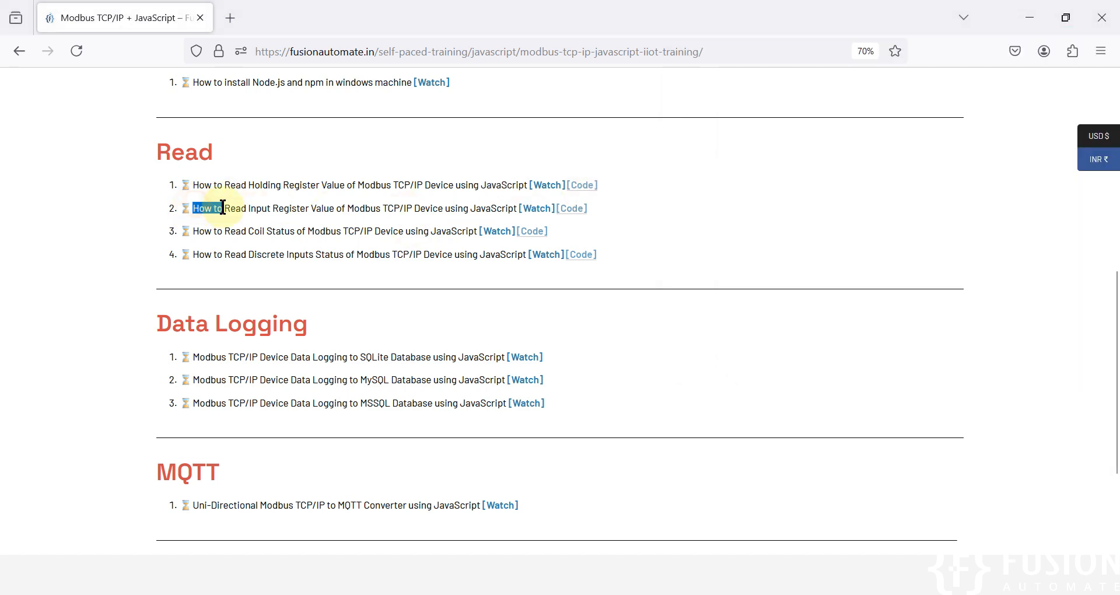
left_click_drag(222, 208, 349, 208)
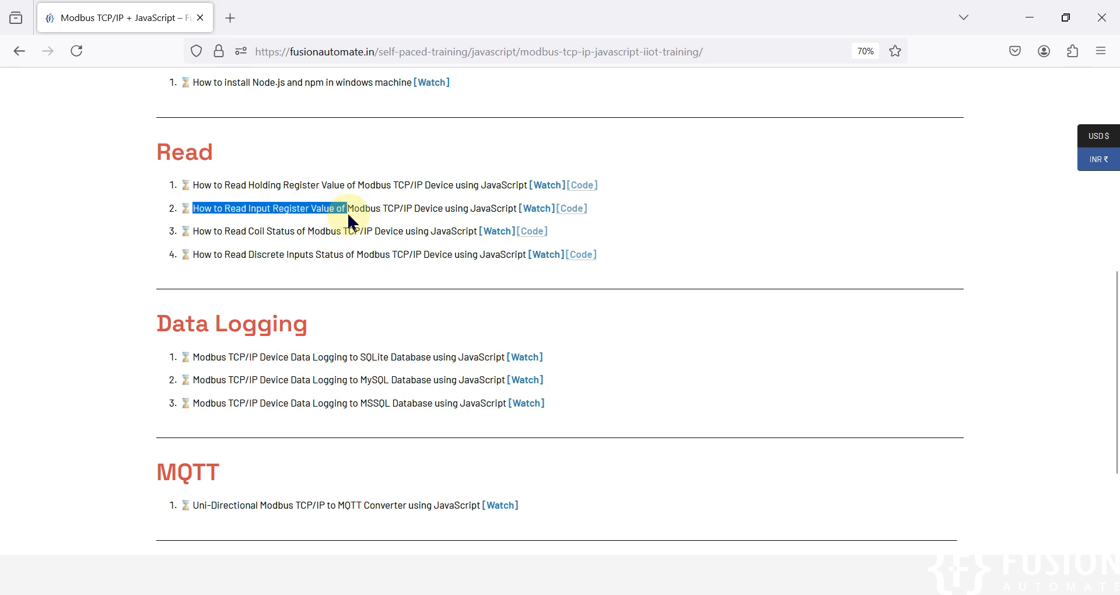
left_click_drag(350, 207, 413, 208)
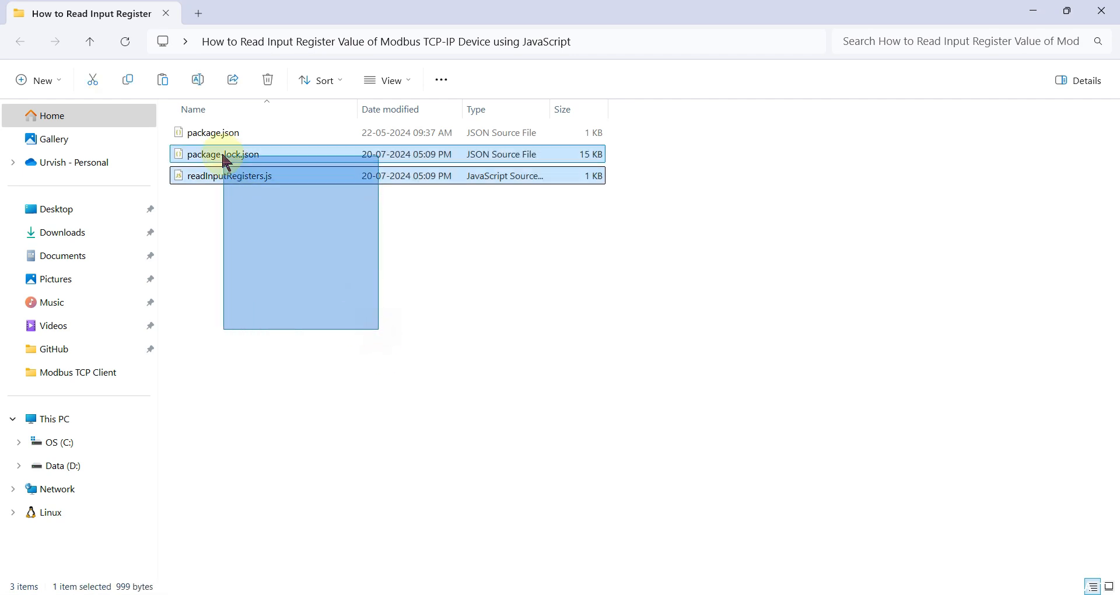
Step: Highlight package.json, package-lock.json and readInputRegisters.js in the project folder
left_click(213, 132)
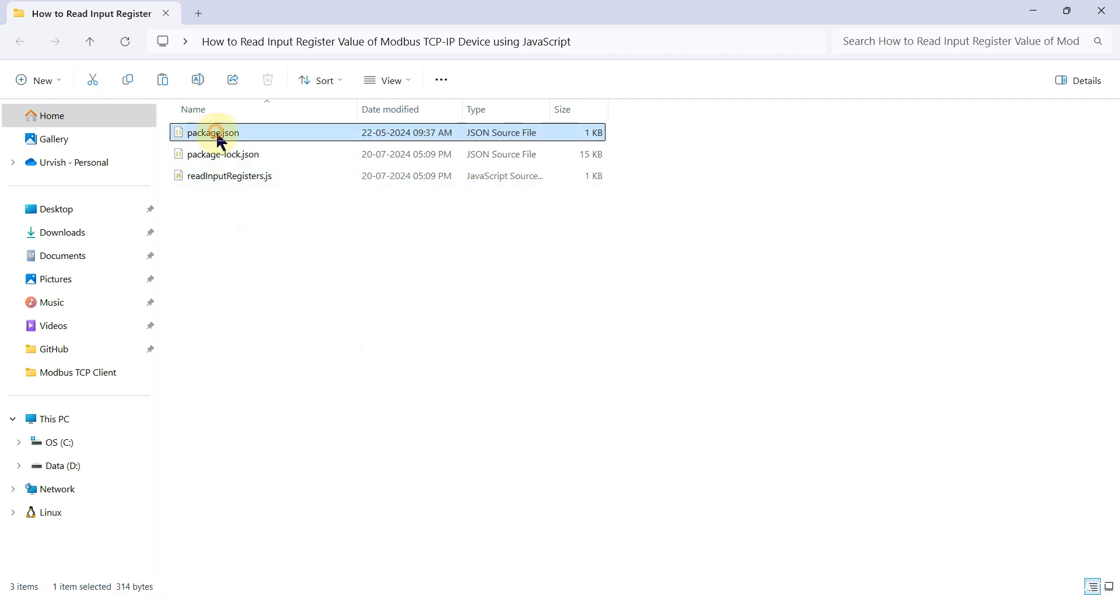
left_click(223, 153)
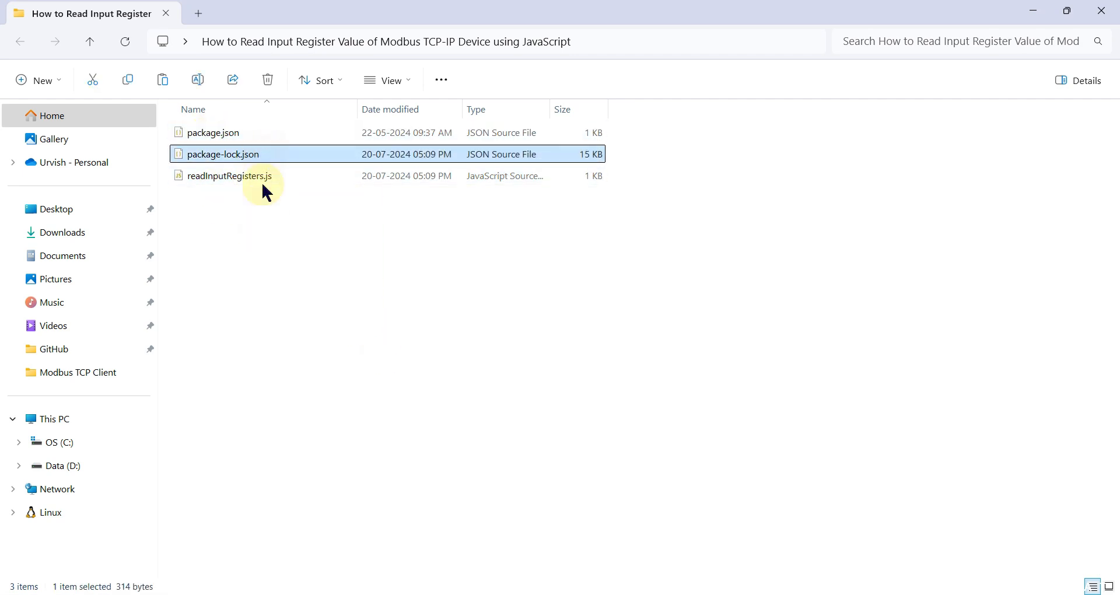
left_click(229, 176)
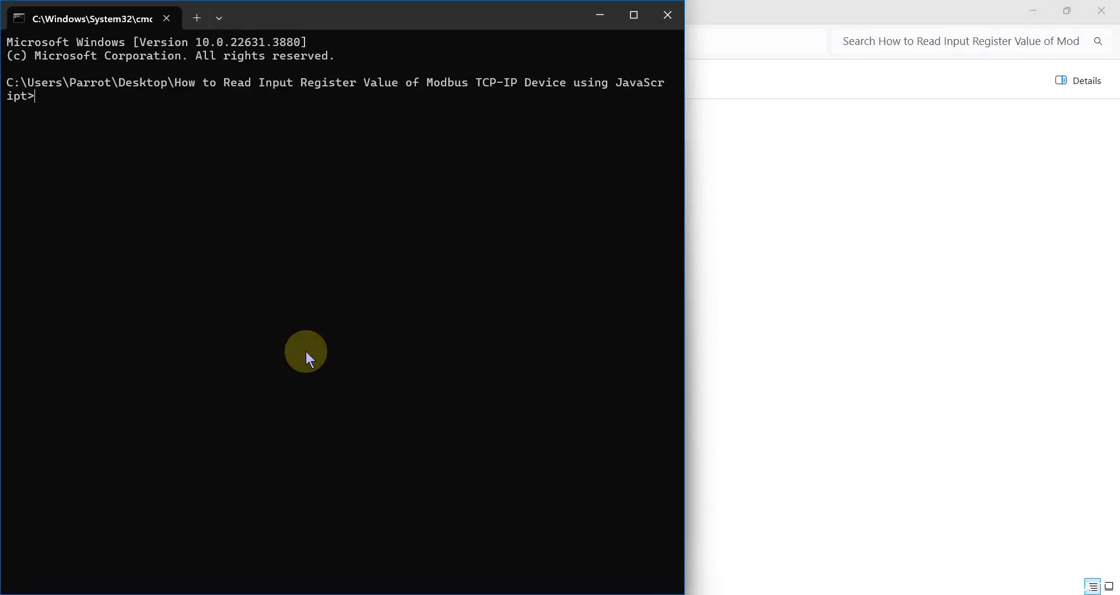
Step: Enter npm install at the project folder's command prompt
type("npm in")
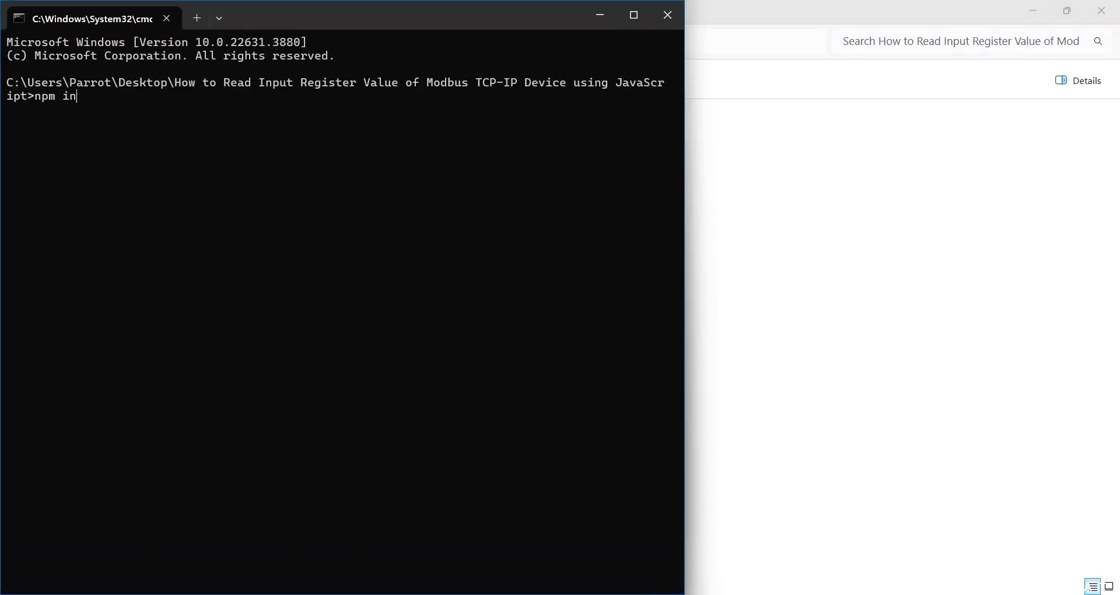
type("stall")
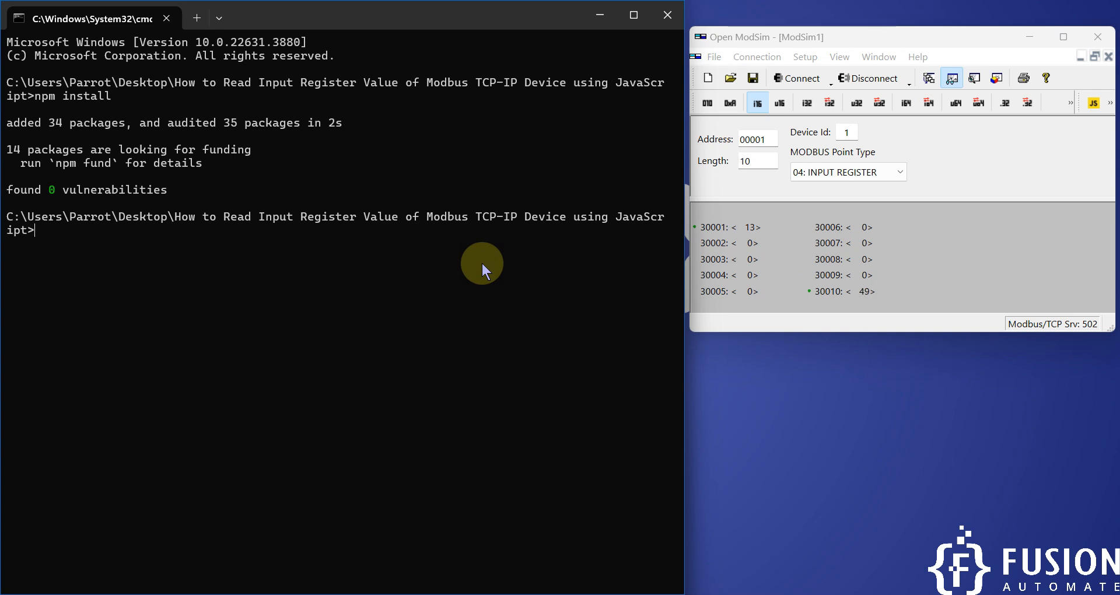
Step: Run node readInputRegisters.js to start reading the simulator's input registers
type("node readInputRegisters.js")
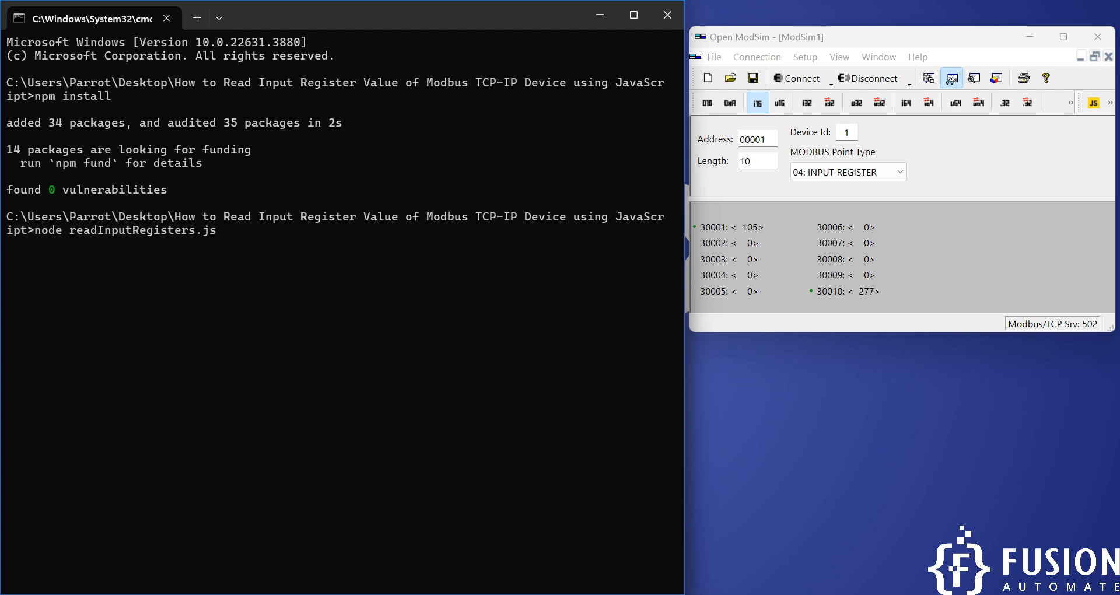
key("enter")
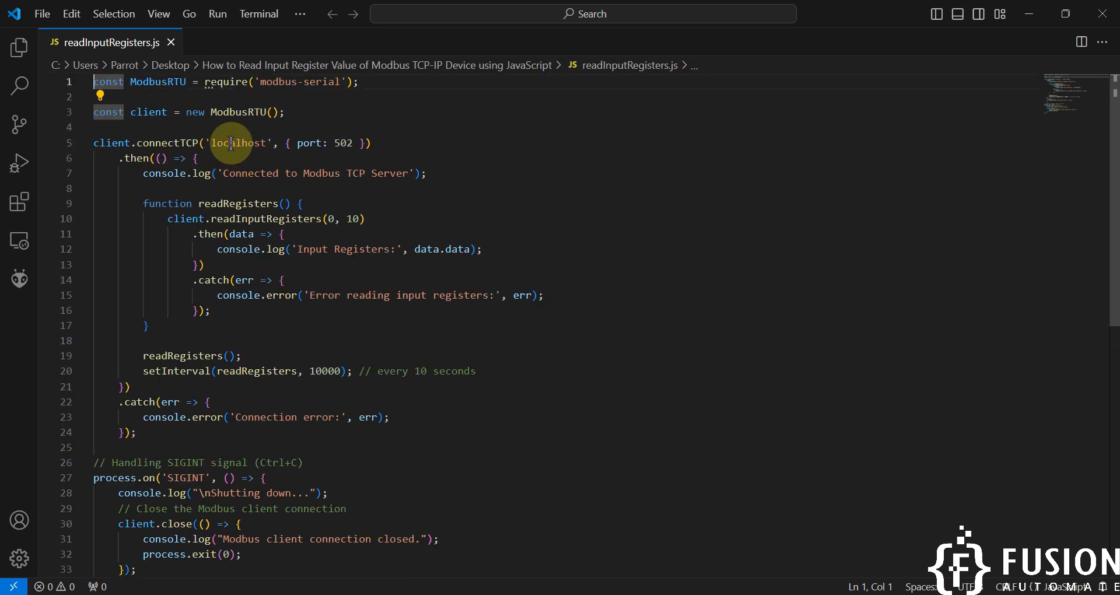
Step: Select 'localhost' in the script's connectTCP call
double_click(239, 143)
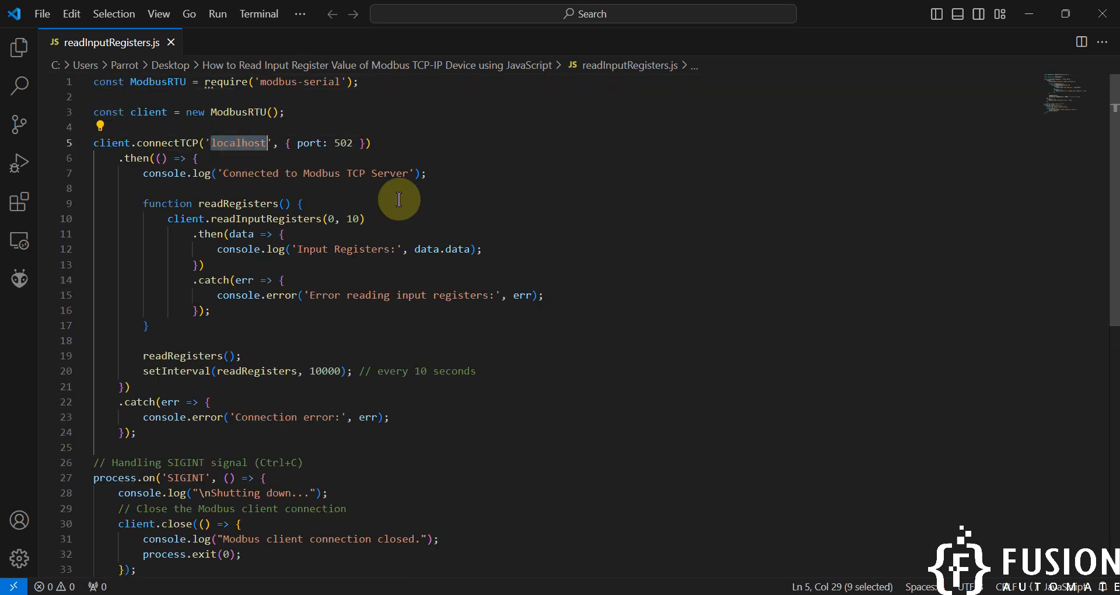
mouse_move(313, 546)
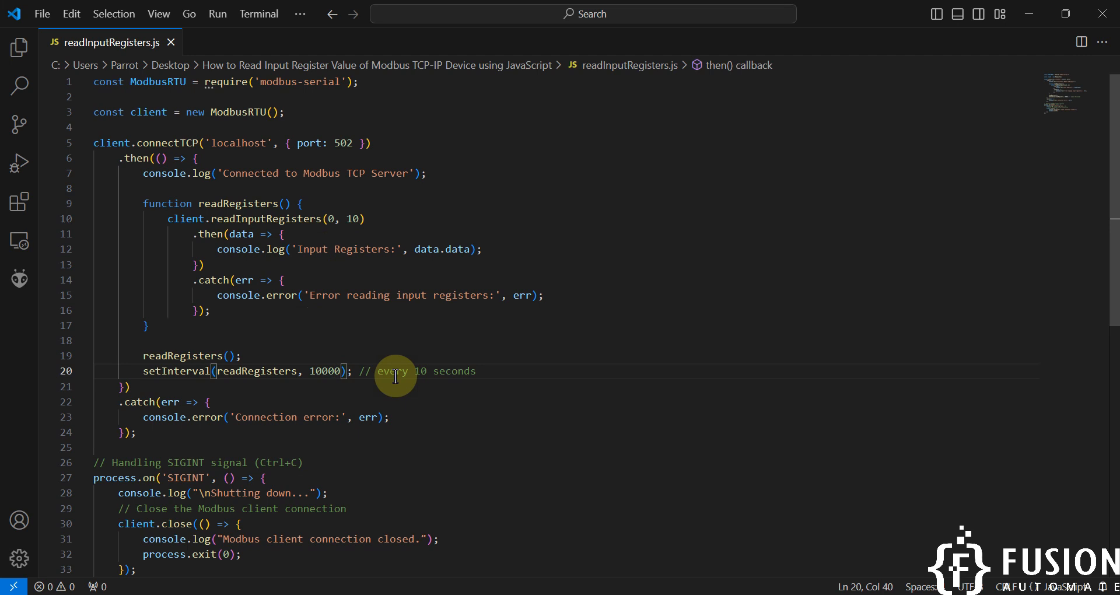
key("Backspace")
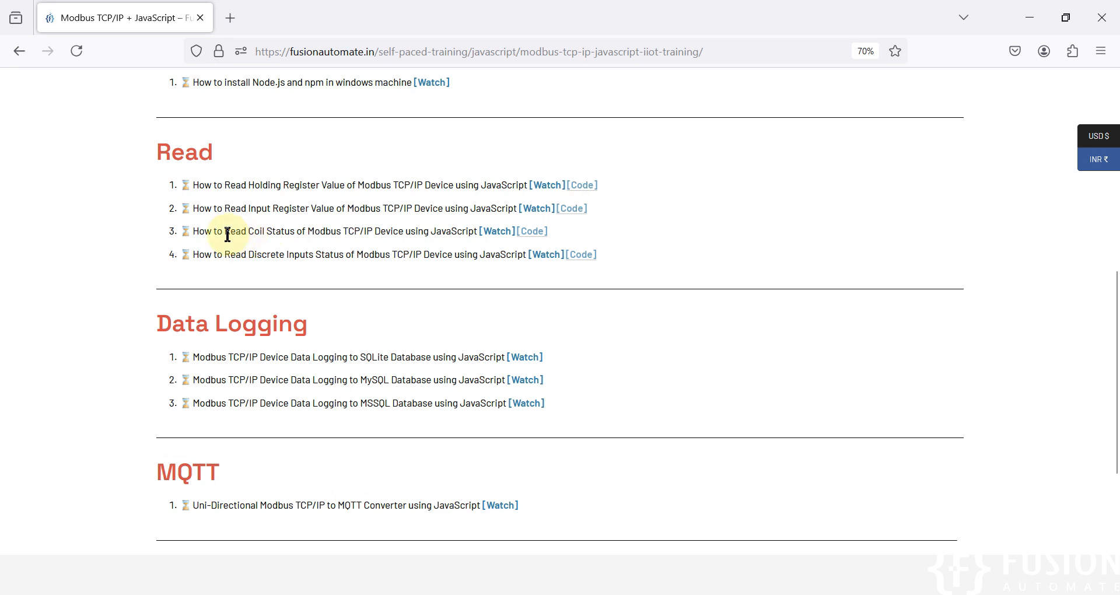
Step: Highlight the Read Coil Status tutorial title, third in the Read list
left_click_drag(228, 231, 429, 231)
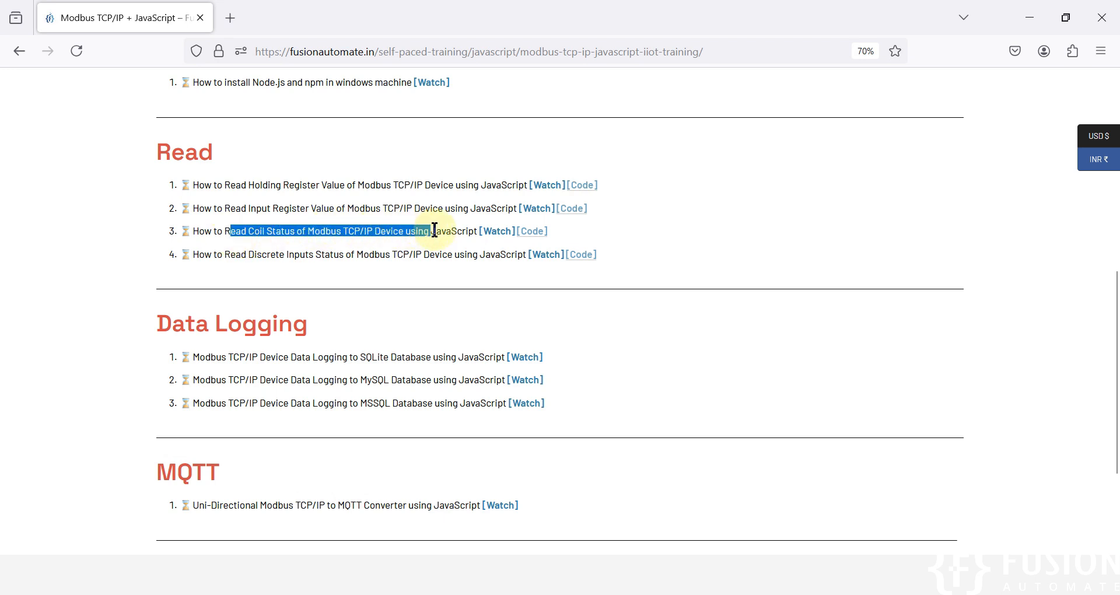